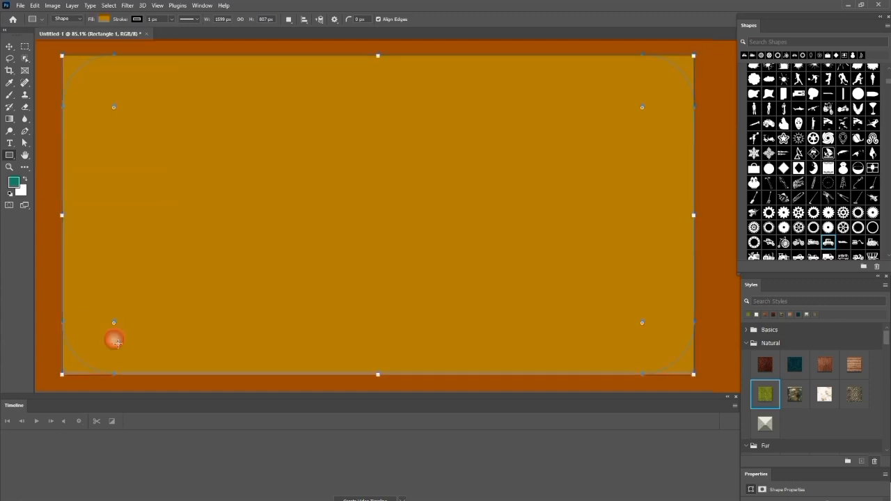
# Fill the large rectangle magenta and round its corners.
pyautogui.click(104, 20)
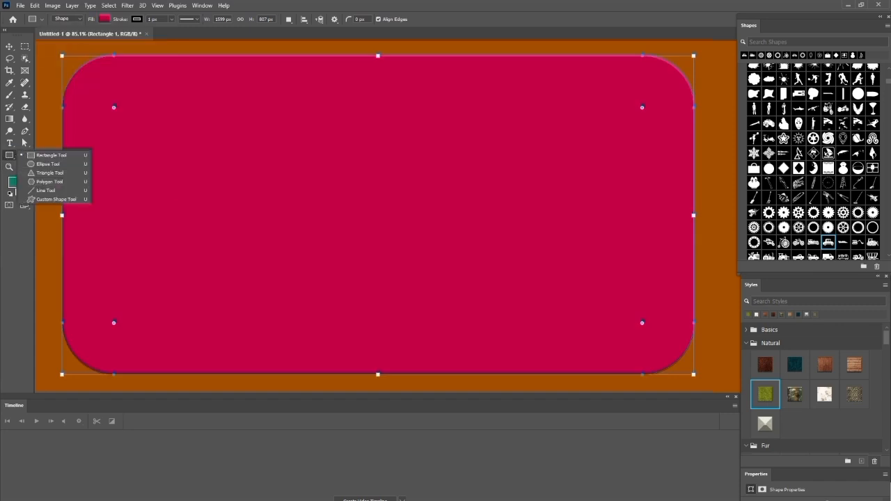
# Add custom ornament shapes on the panel and give them a Natural stone-texture style.
pyautogui.click(55, 200)
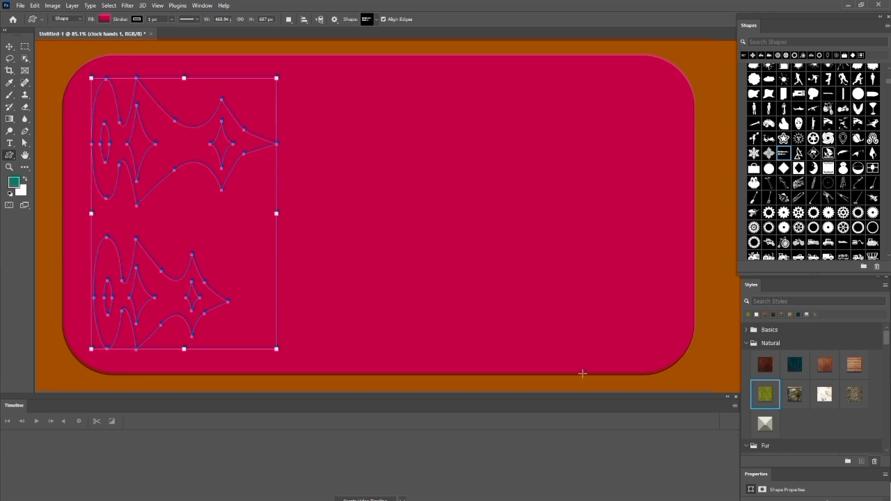
pyautogui.click(793, 394)
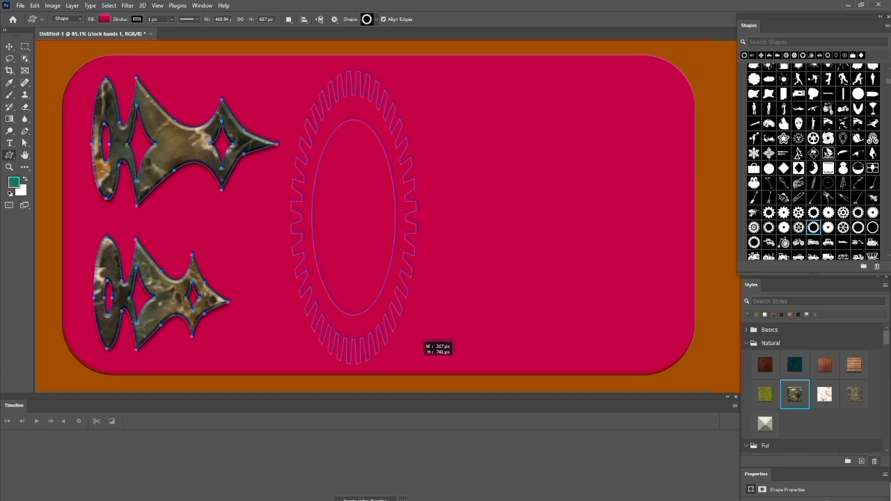
# Style the gear ring rusty, add a marble-textured diamond and a grey stone ring.
pyautogui.click(765, 365)
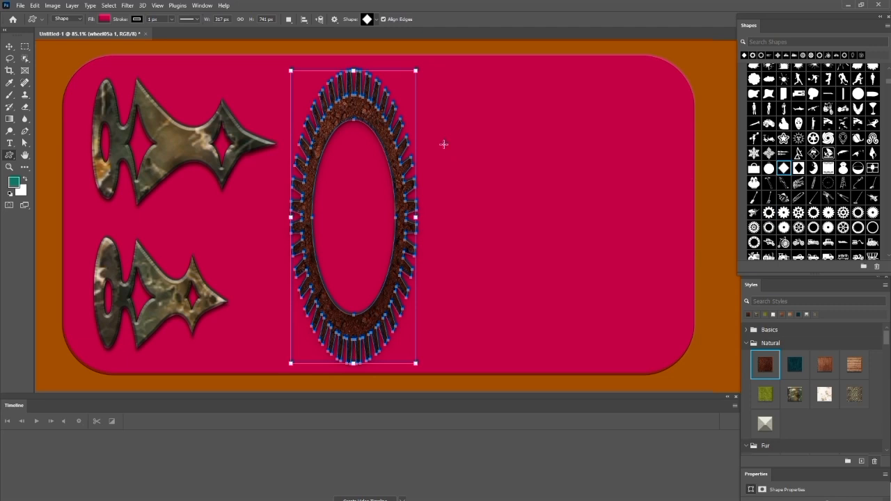
pyautogui.moveTo(499, 61); pyautogui.dragTo(498, 295)
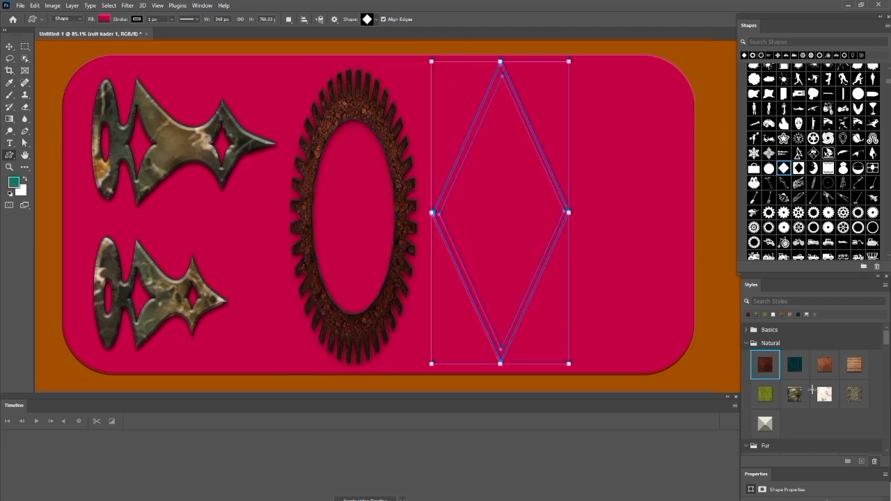
pyautogui.click(824, 395)
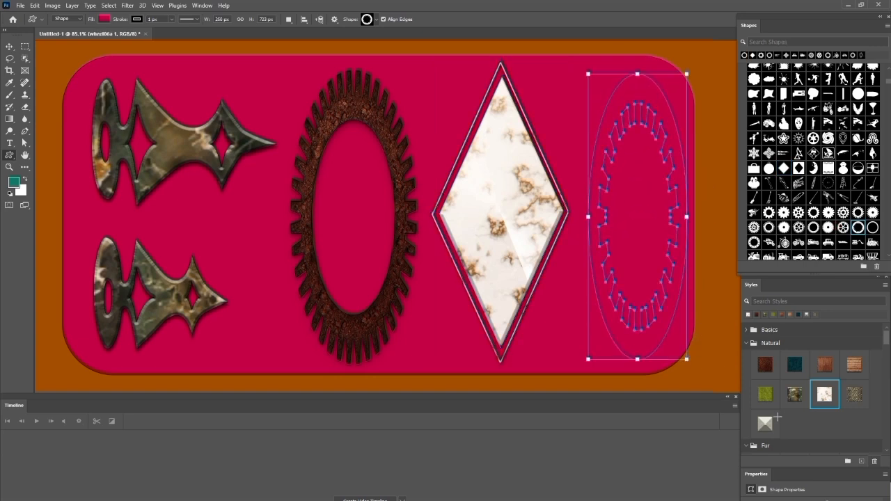
pyautogui.click(765, 423)
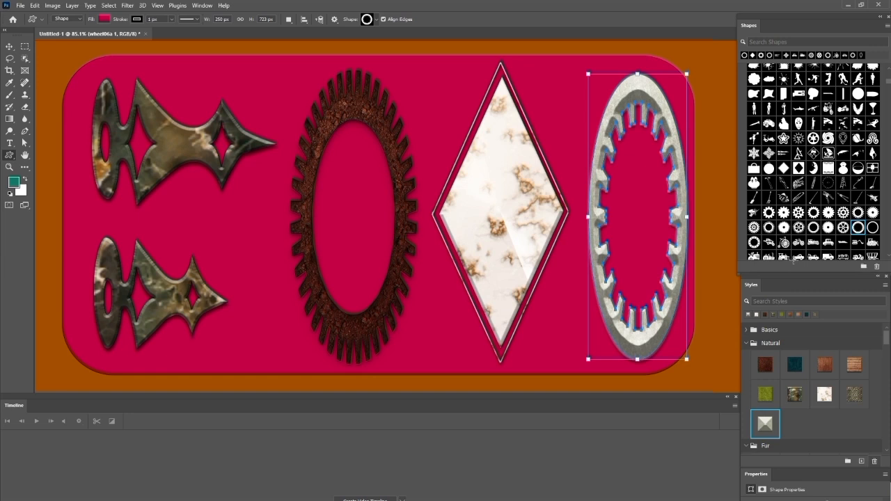